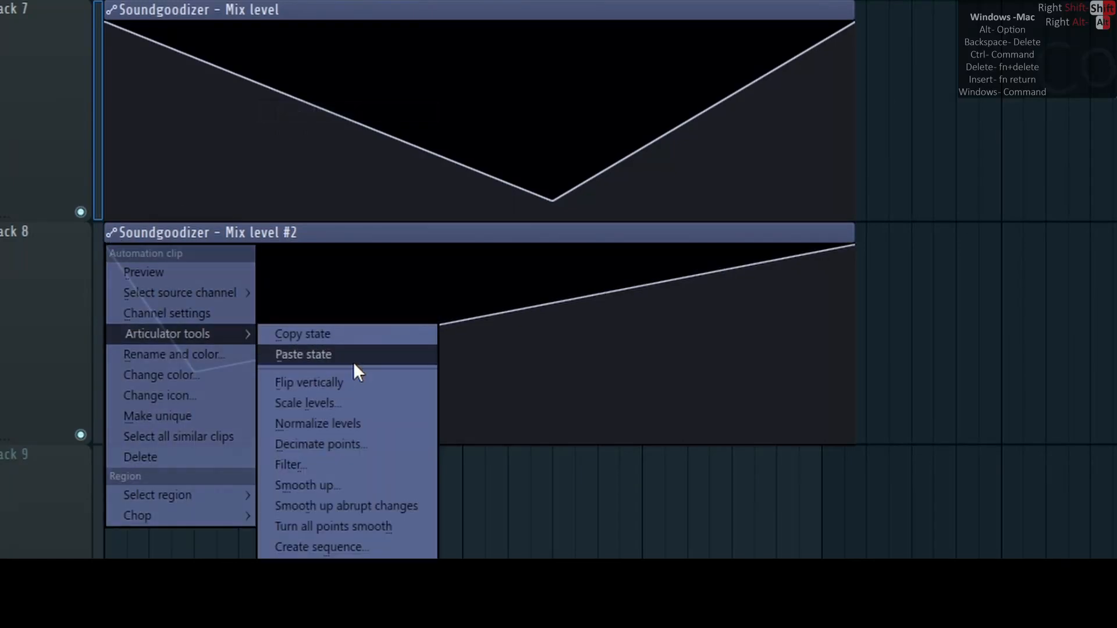
Paste the copied state onto the second Soundgoodizer Mix level clip and open the 808 Kick piano roll
click(307, 403)
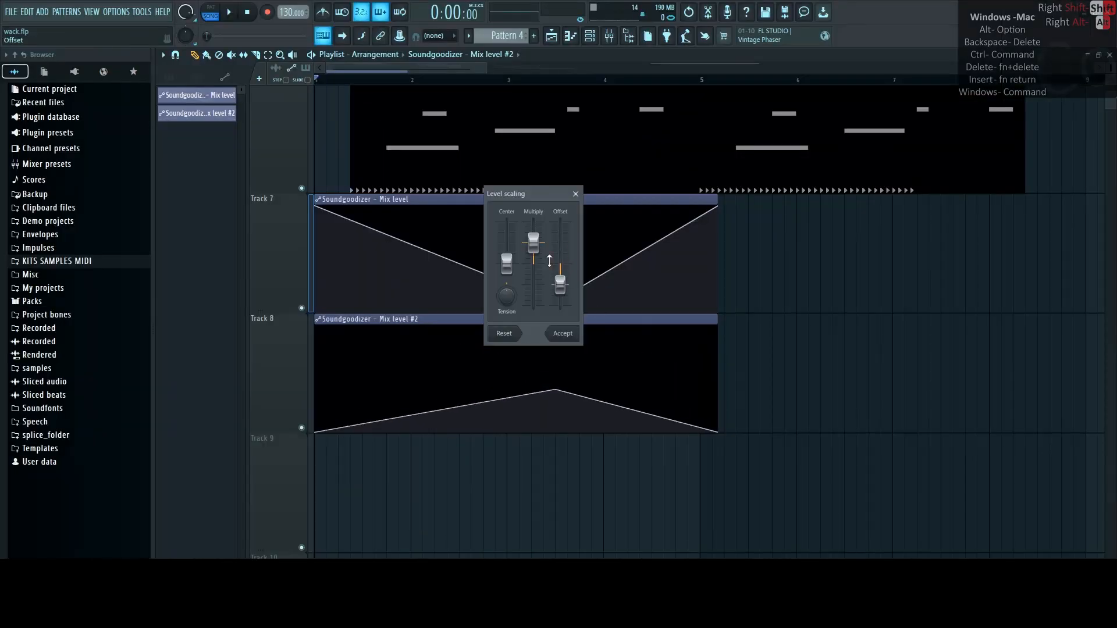
key(Ctrl+R)
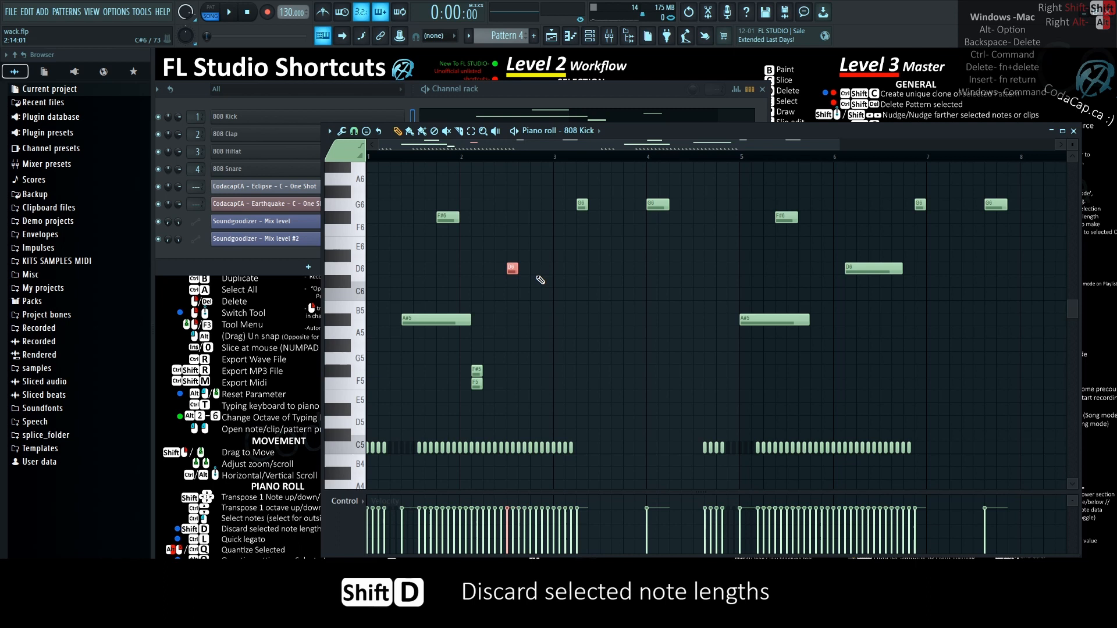
Quantize the selected notes with Alt+Q, browse a mixer slot's plugin menu, then return to the Playlist arrangement
key(Alt+Q)
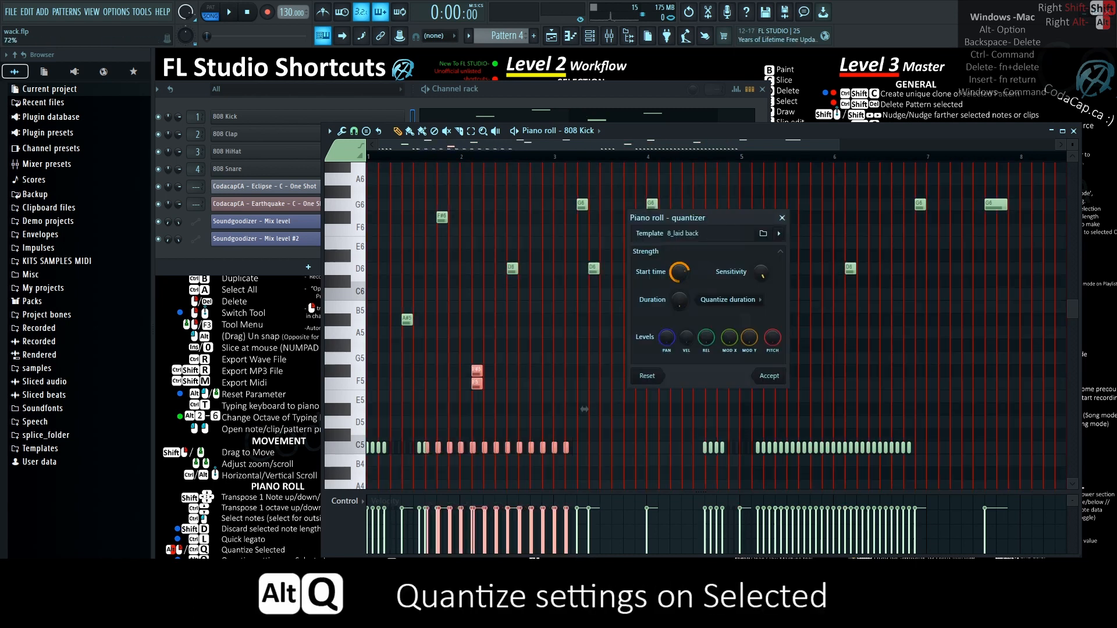
click(779, 232)
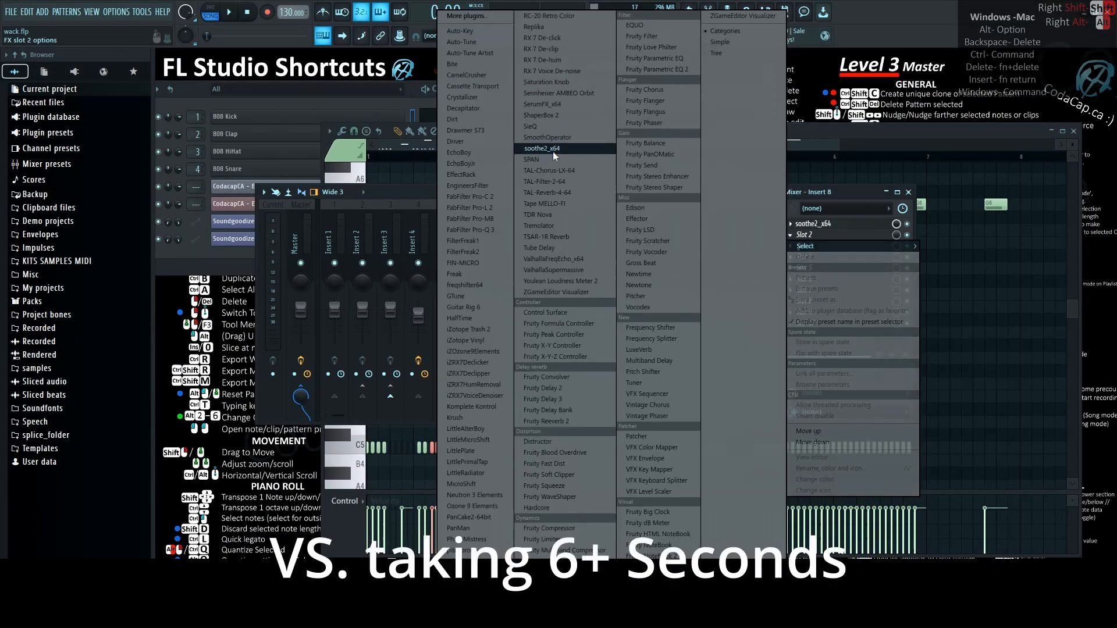
key(f12)
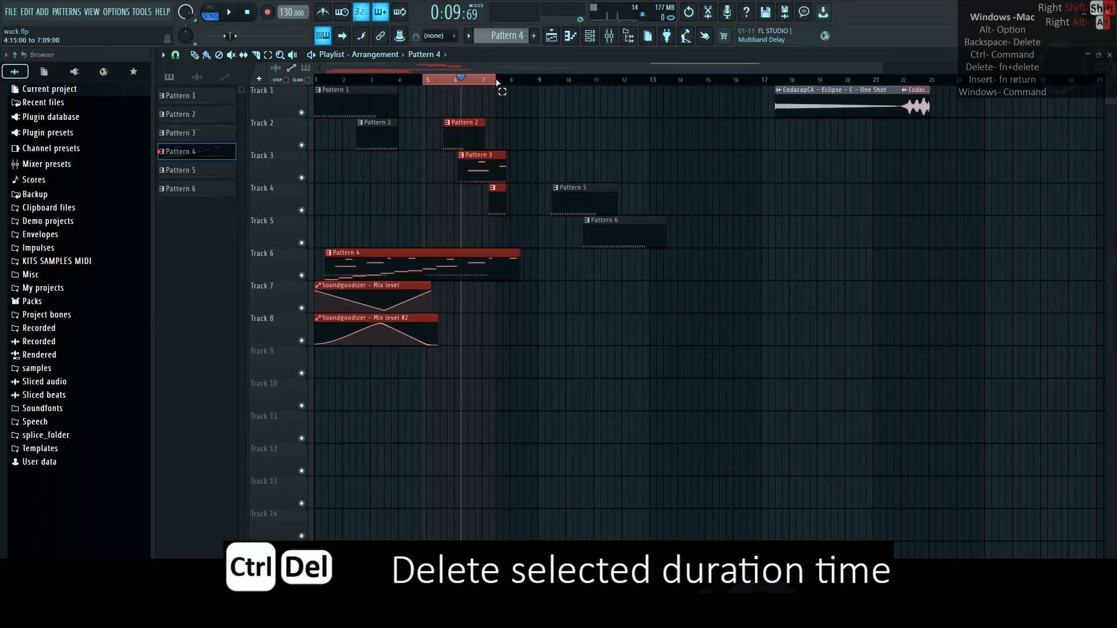
Select time and clips, mute the Pattern 5 and Pattern 6 clips, then bring up the Add list
key(ctrl+delete)
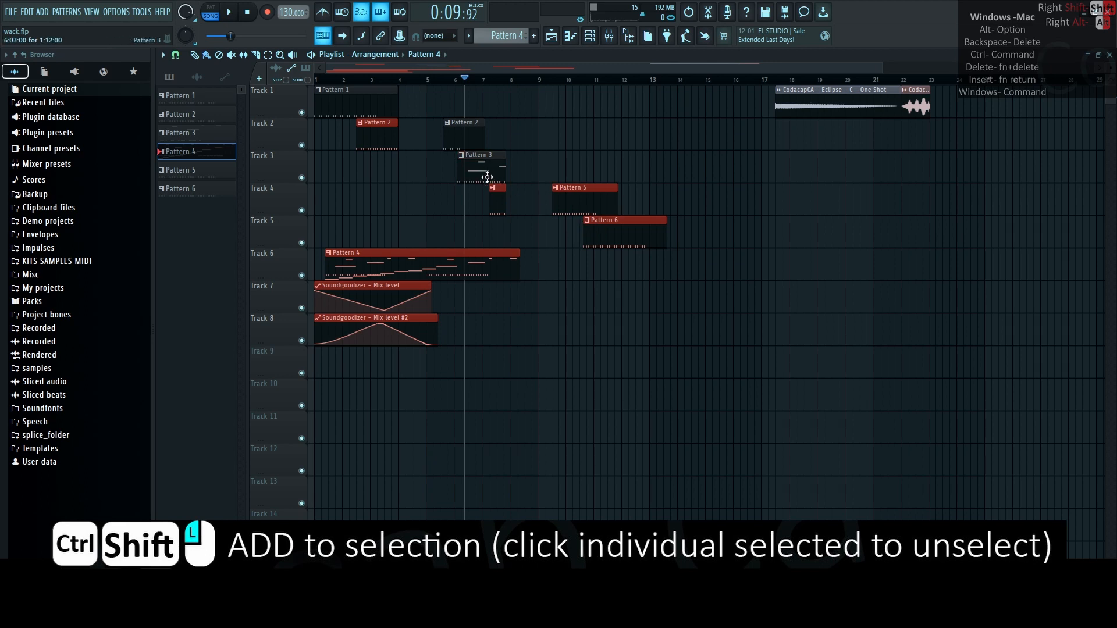
key(ctrl+enter)
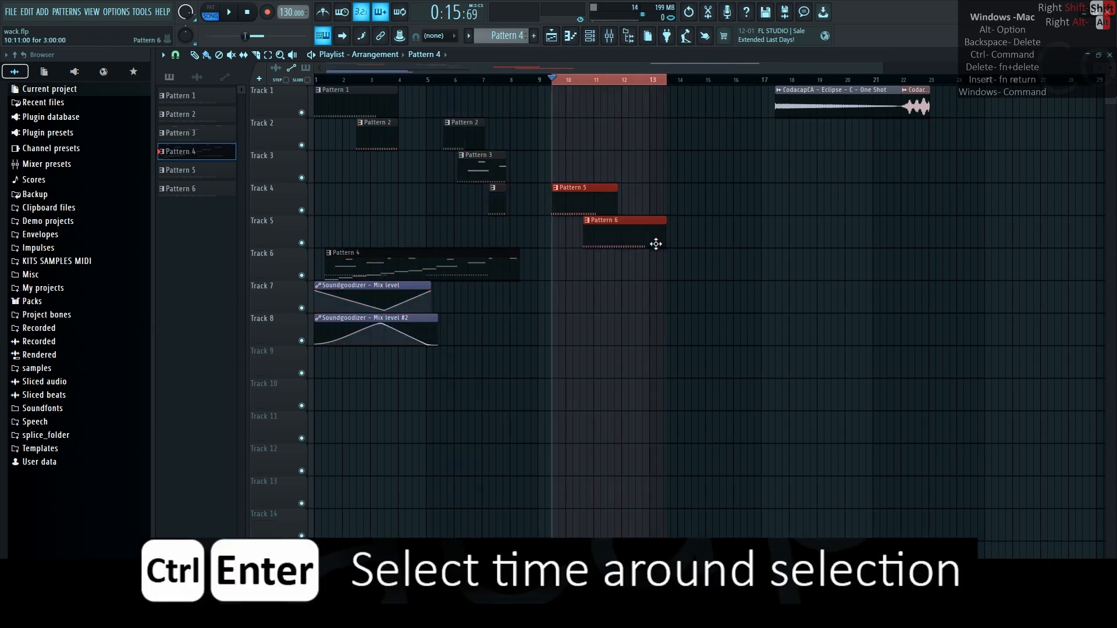
key(ctrl+d)
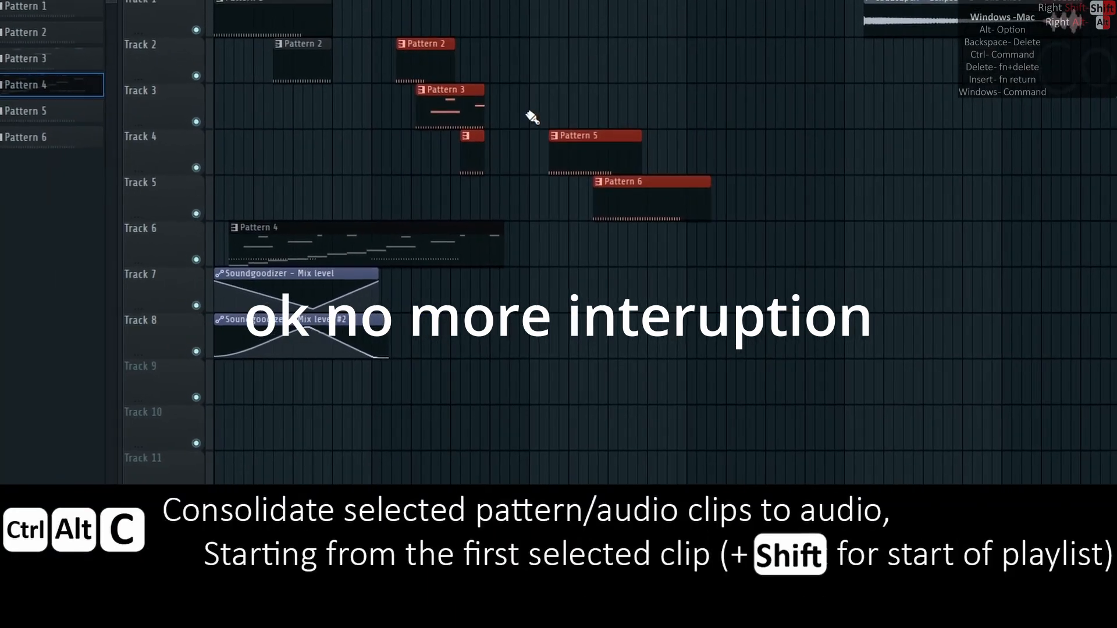
key(ctrl+alt+c)
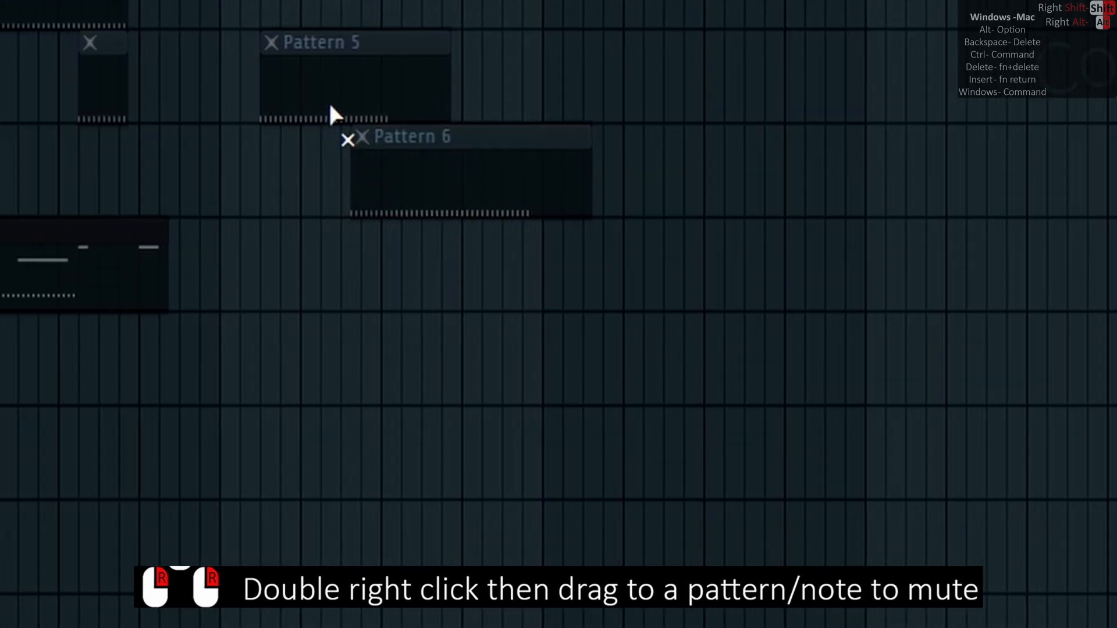
click(133, 172)
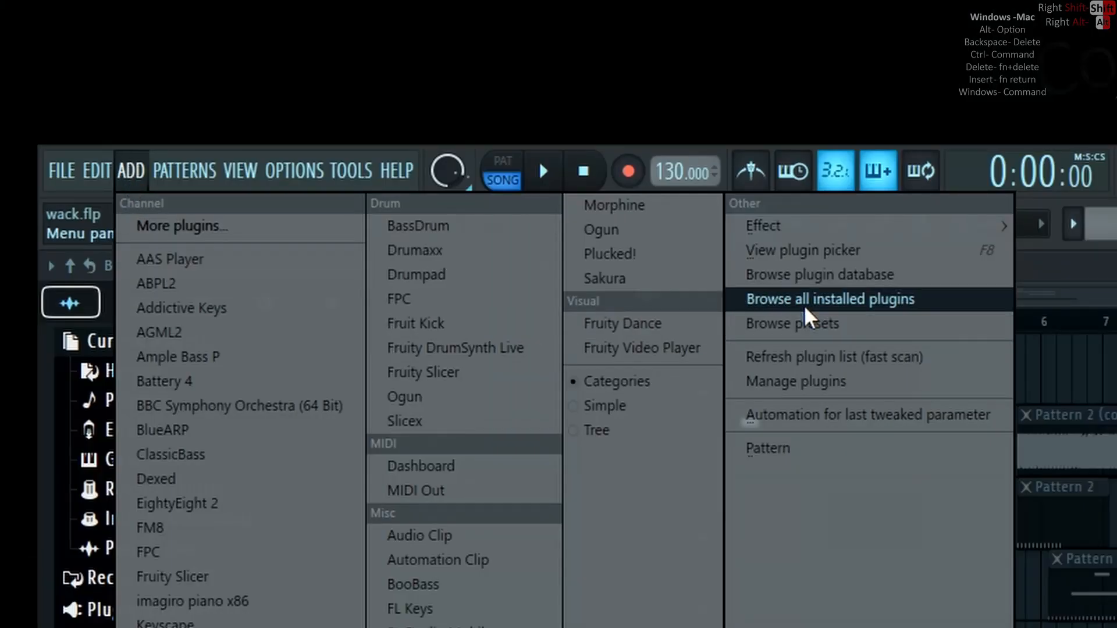
mouse_move(930, 421)
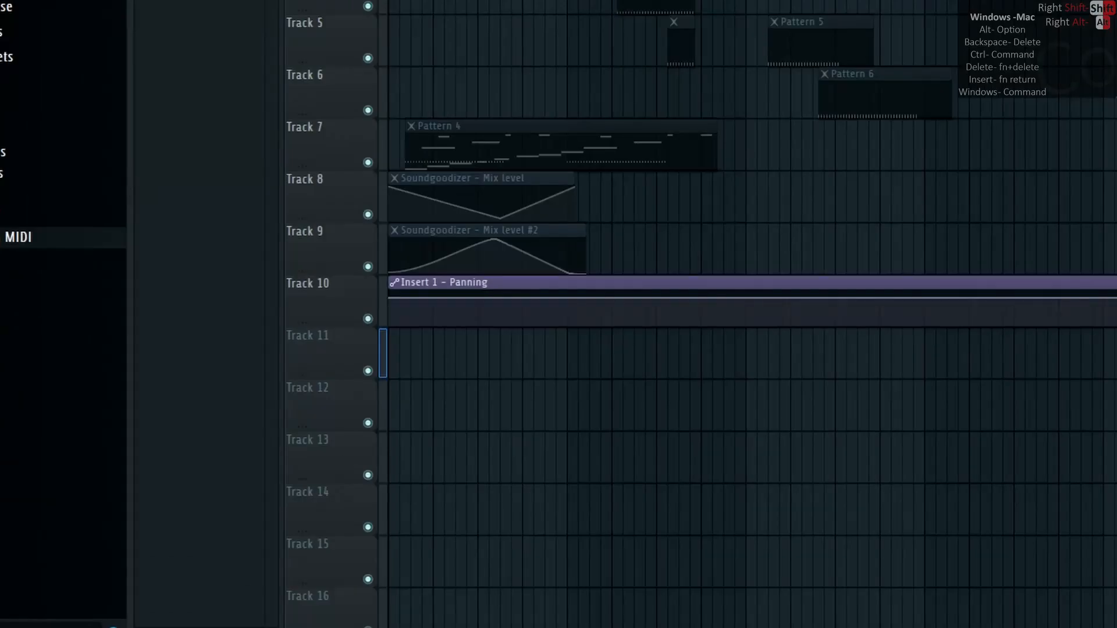
Add an Insert 1 panning automation clip, rename the mixer insert 'a', and make a unique Pattern 9 clone
right_click(318, 174)
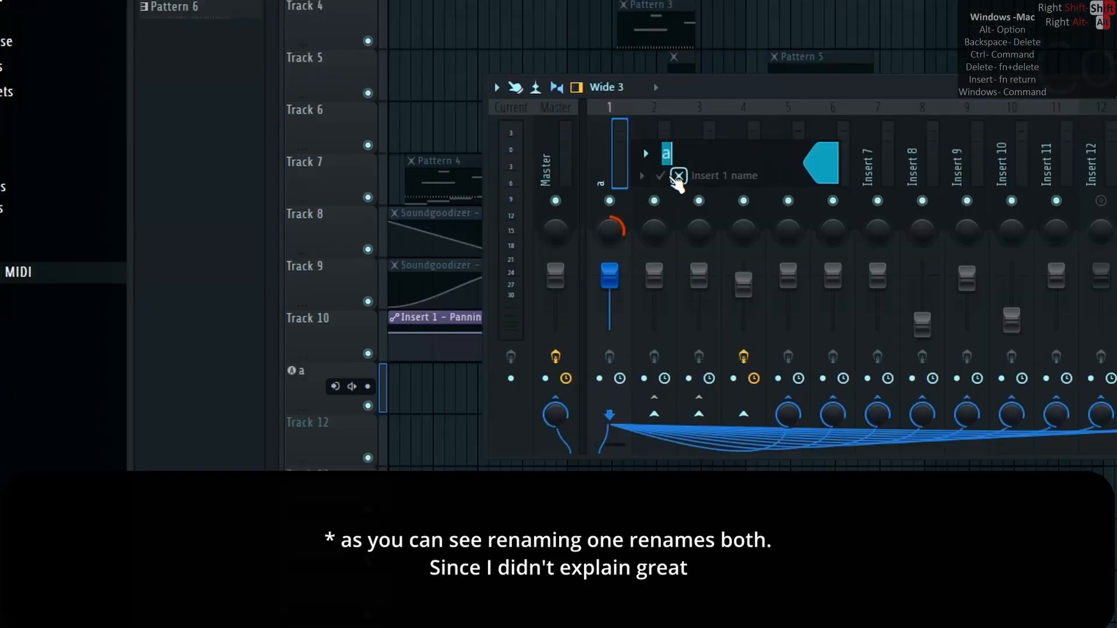
click(676, 176)
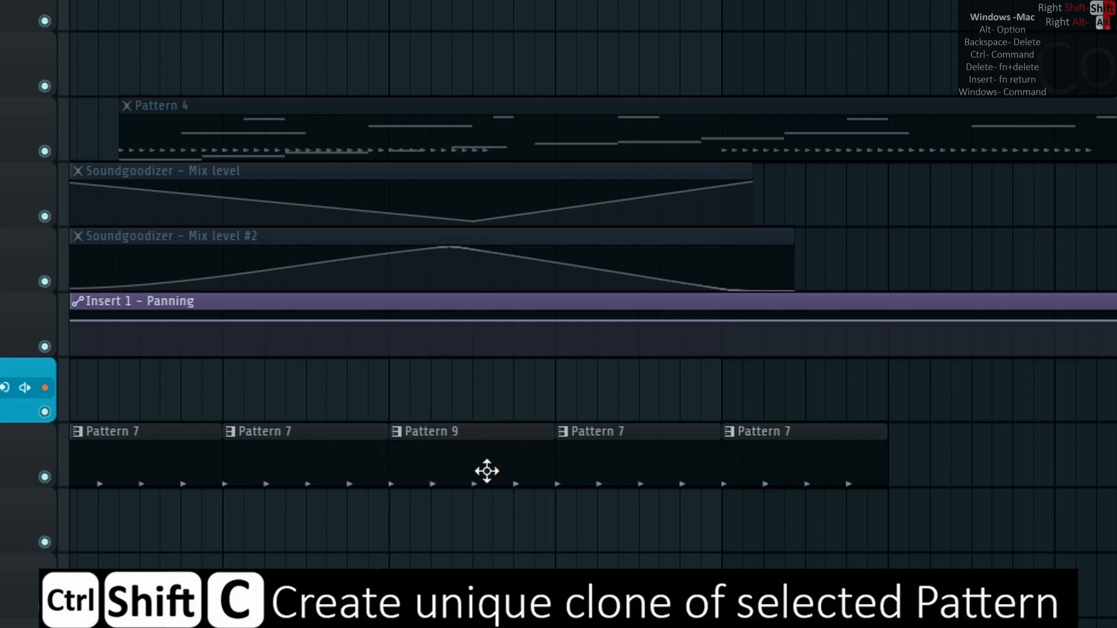
key(Ctrl+Shift+Delete)
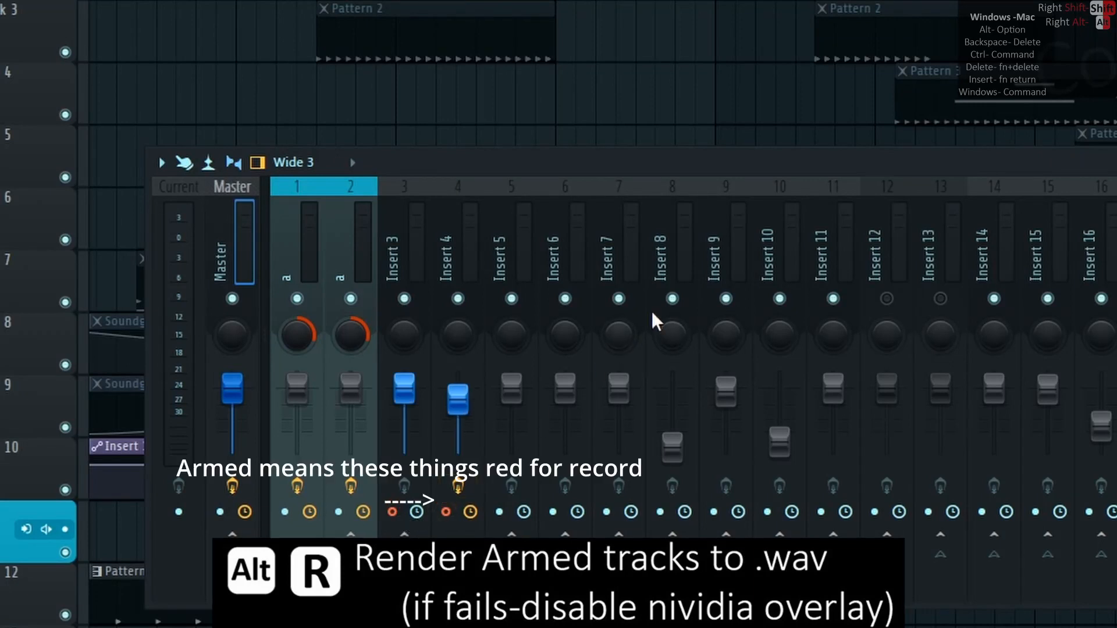
Render armed mixer tracks with Alt+R, then route the kick and clap channels to free mixer tracks 69–71
key(alt+r)
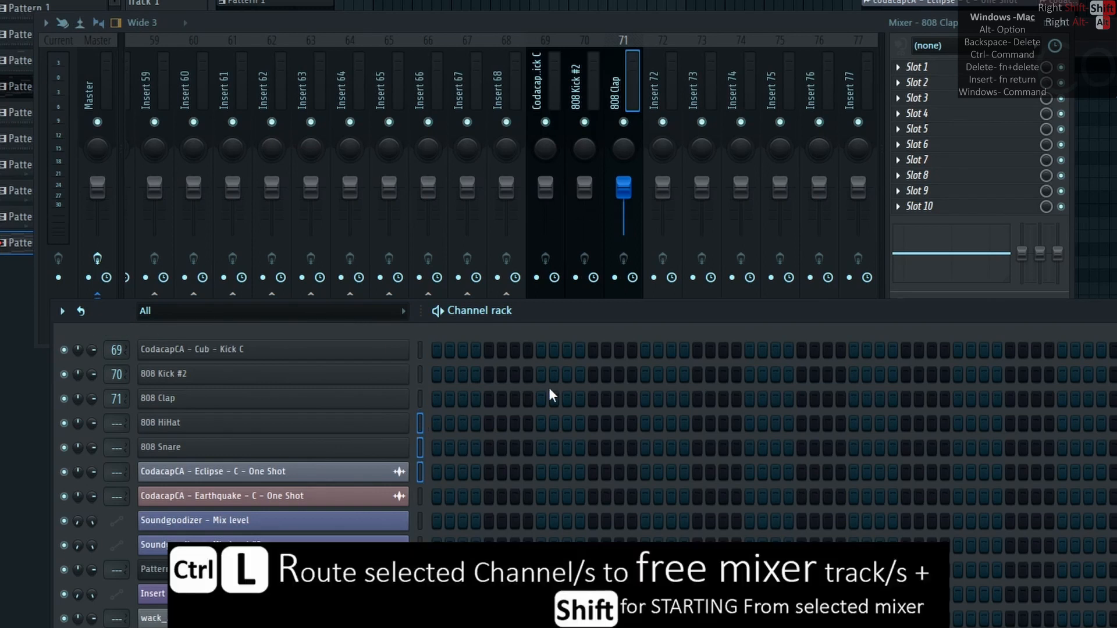
key(ctrl+l)
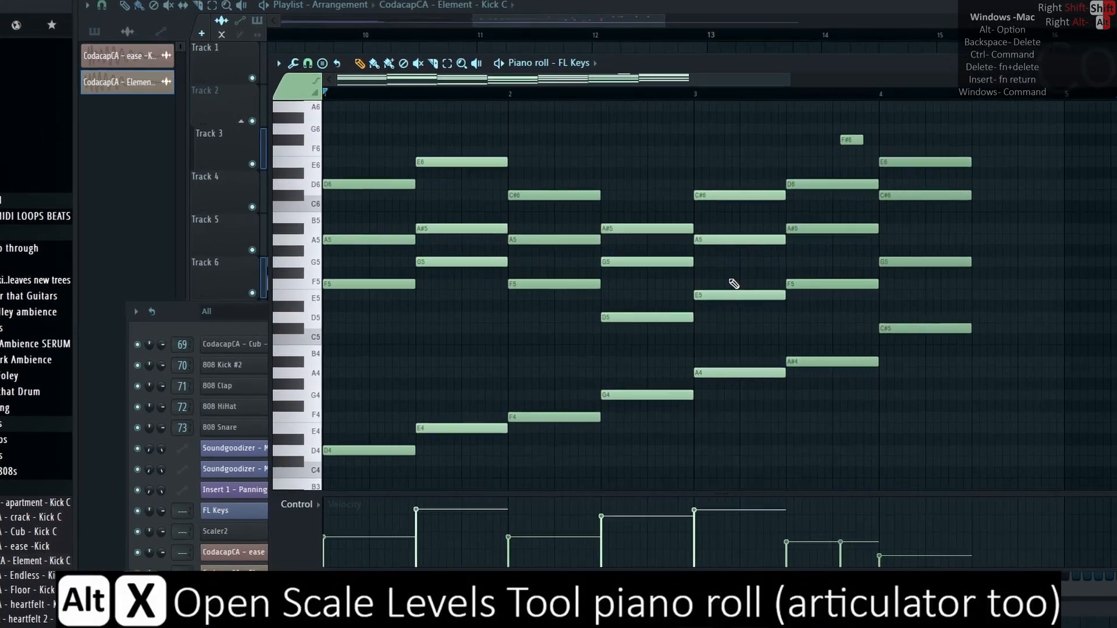
Recolour the FL Keys chord notes into colour groups and bring up the score log dump options for Pattern 16
key(alt+x)
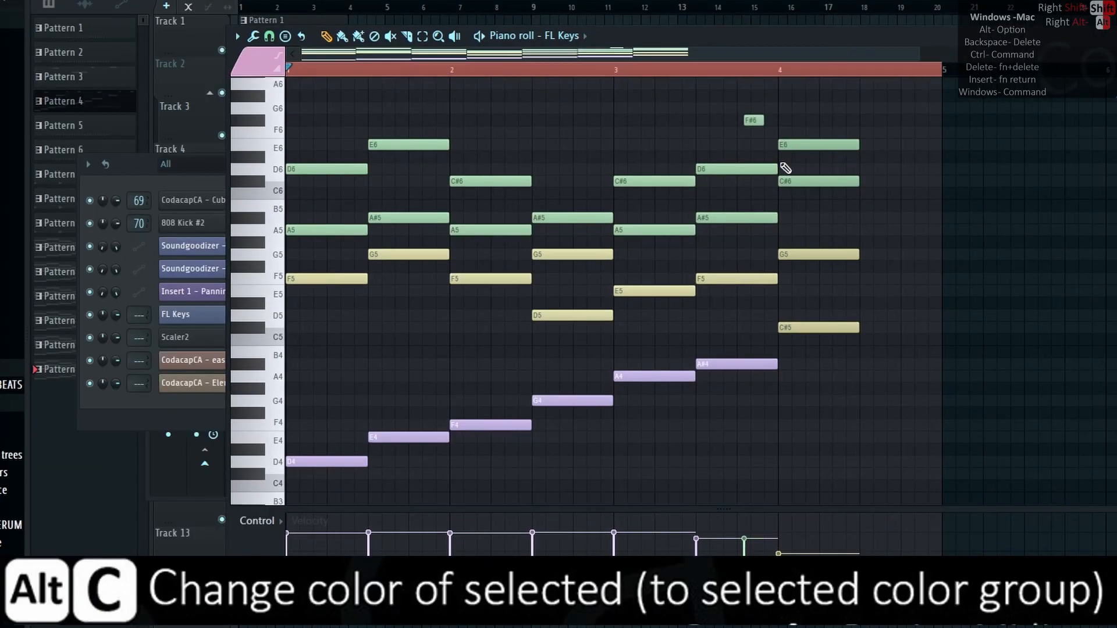
key(alt+c)
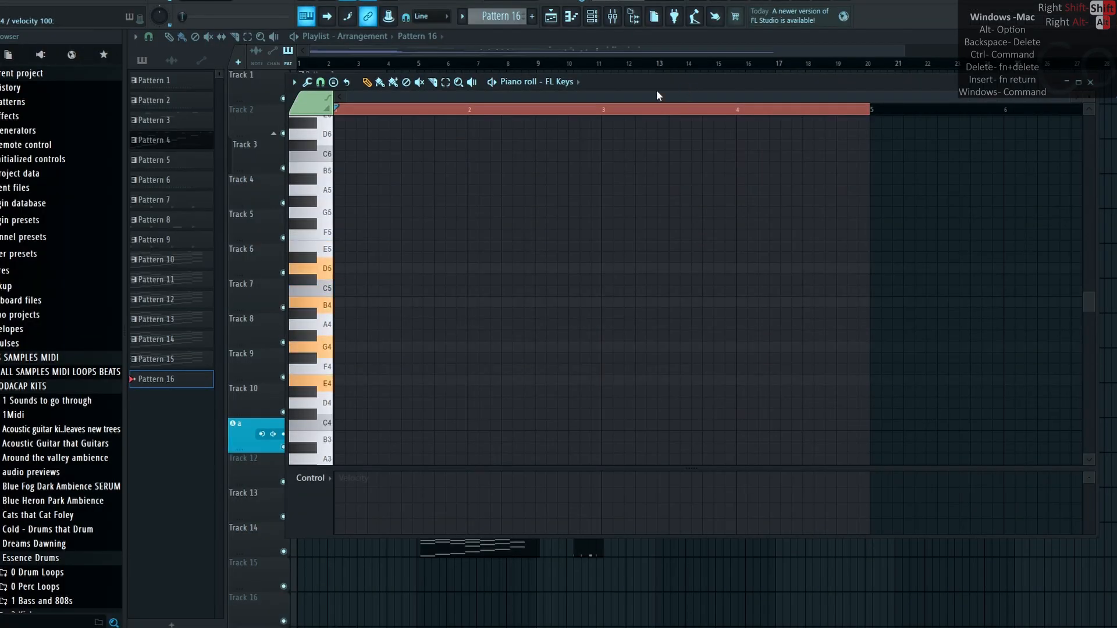
click(84, 40)
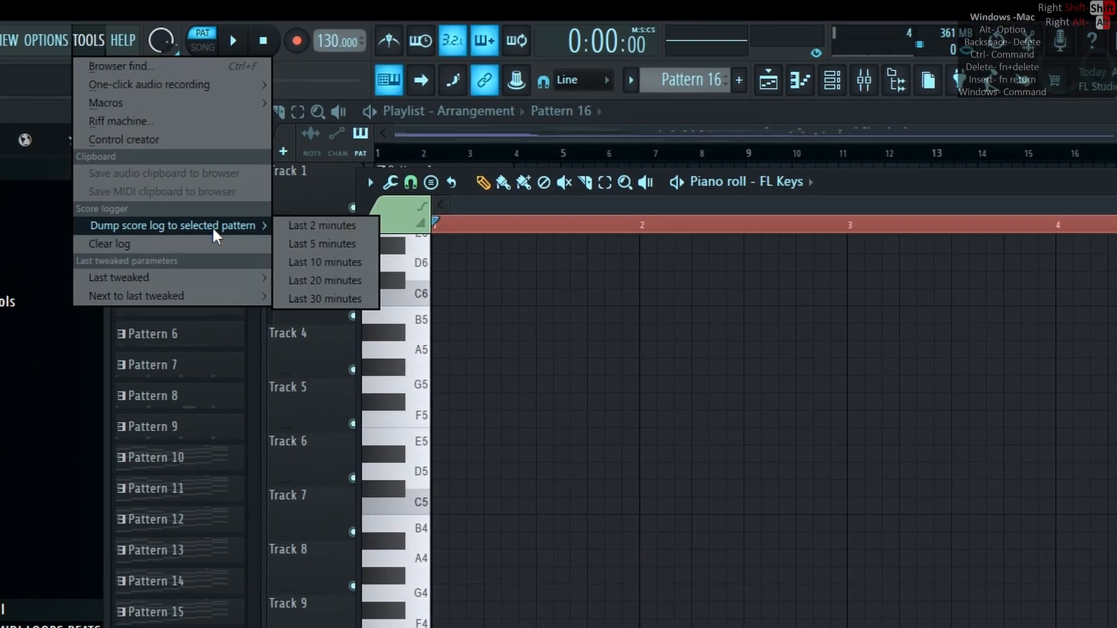